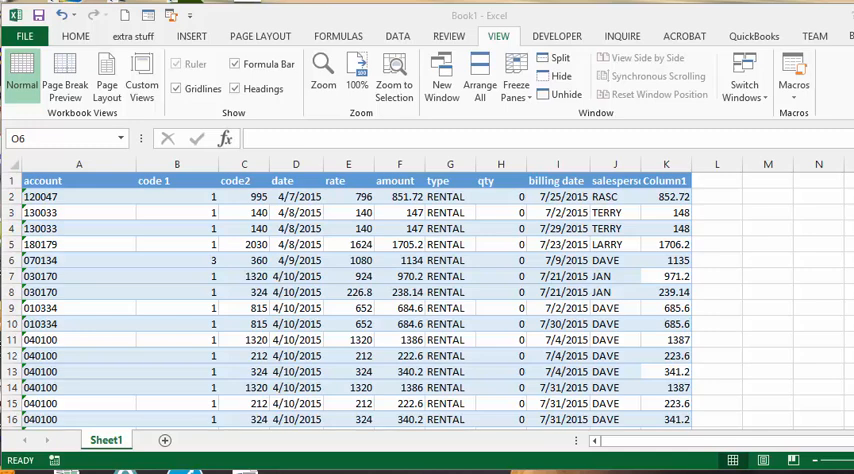
mouse_move(488, 246)
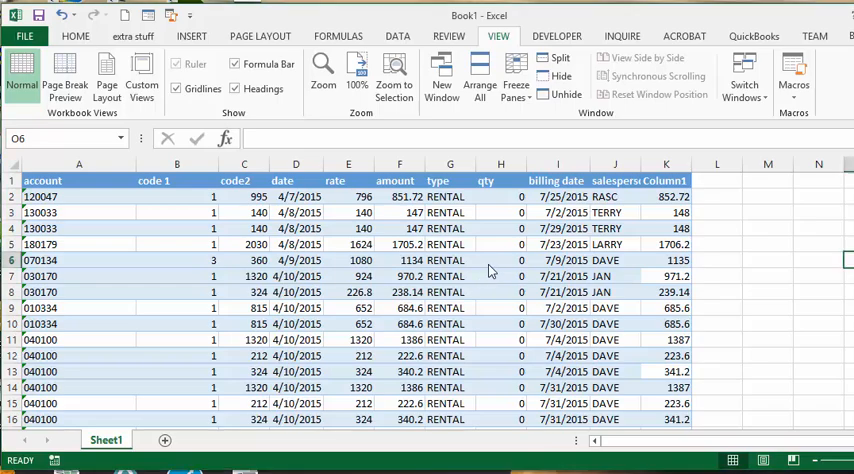
- Freeze the top row from the View ribbon and scroll to confirm headers stay put
scroll("down", 3)
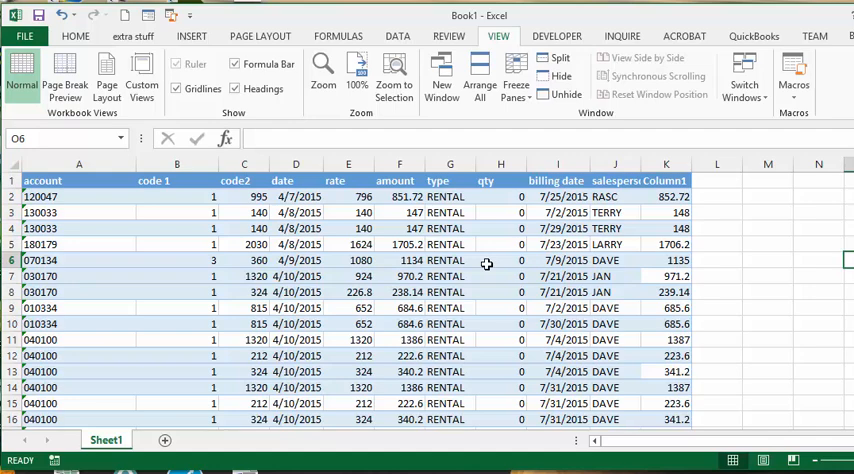
mouse_move(499, 229)
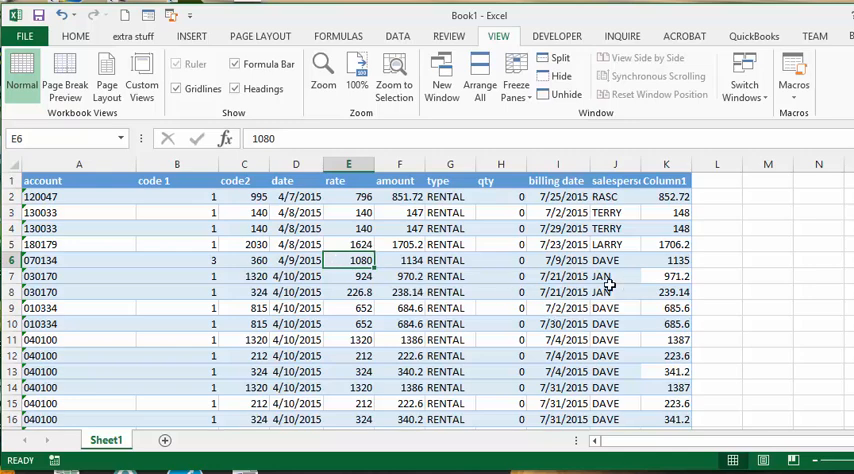
mouse_move(240, 120)
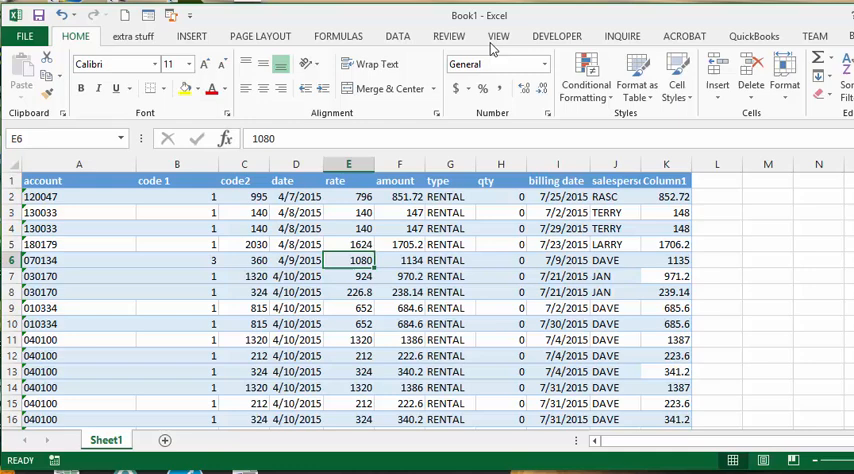
left_click(498, 36)
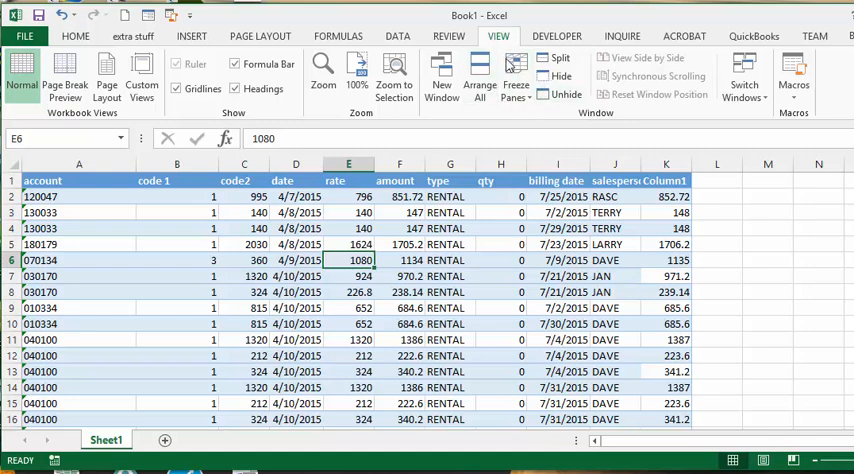
mouse_move(534, 100)
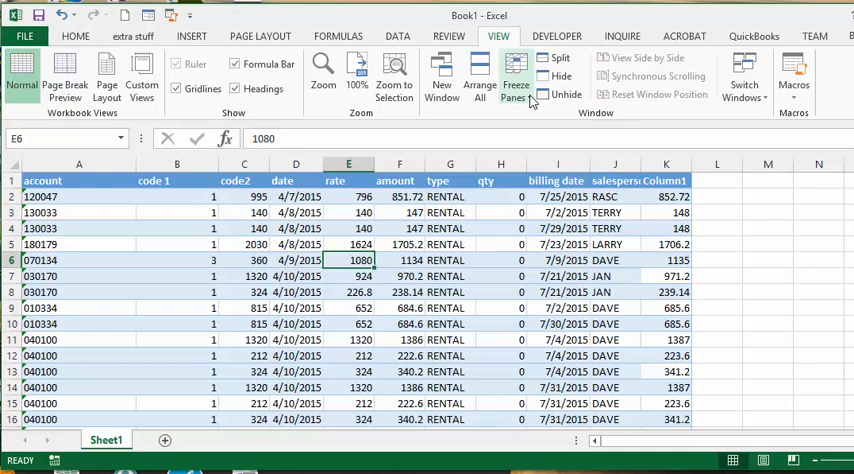
left_click(515, 75)
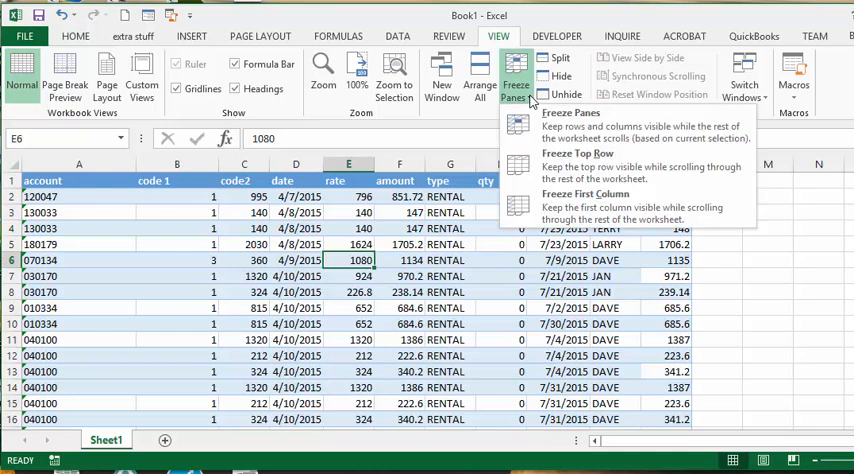
mouse_move(575, 165)
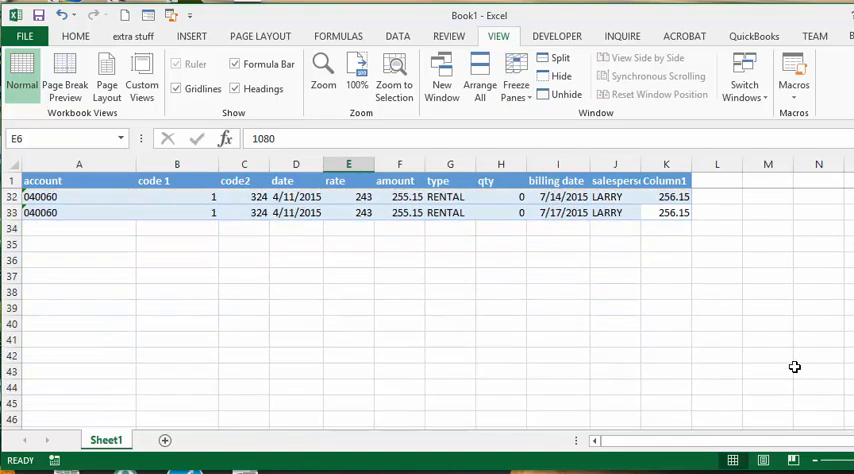
scroll("up", 3)
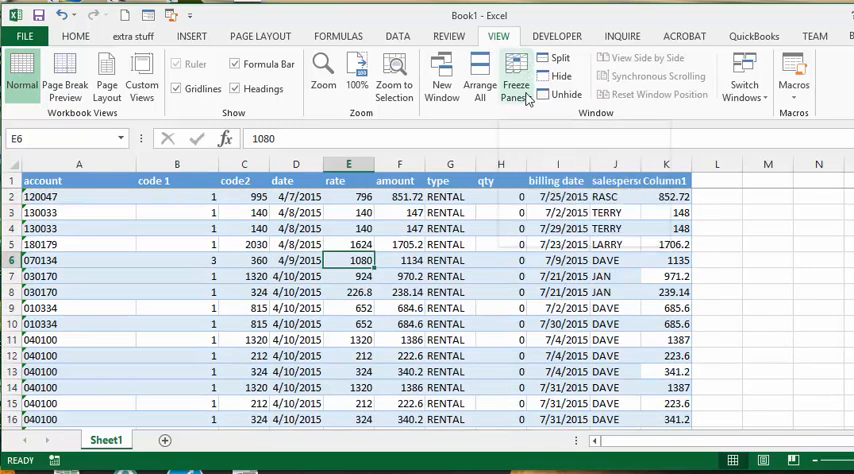
- Freeze the first column so account numbers stay visible, then reopen the freeze options
left_click(515, 78)
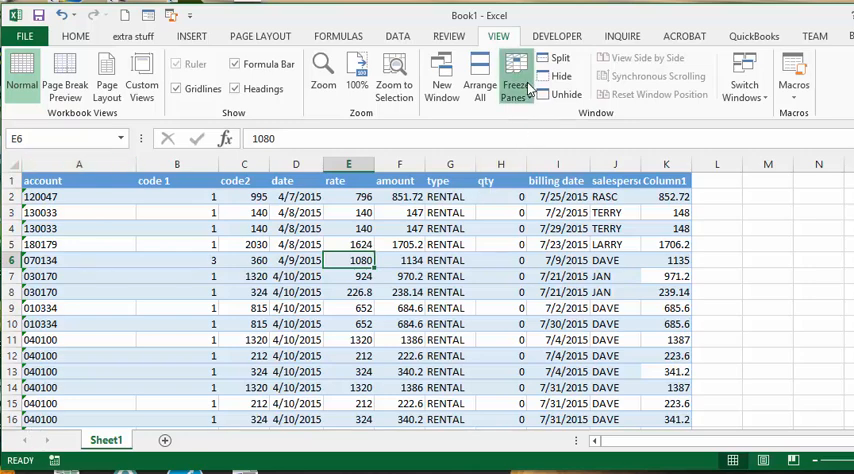
left_click(514, 77)
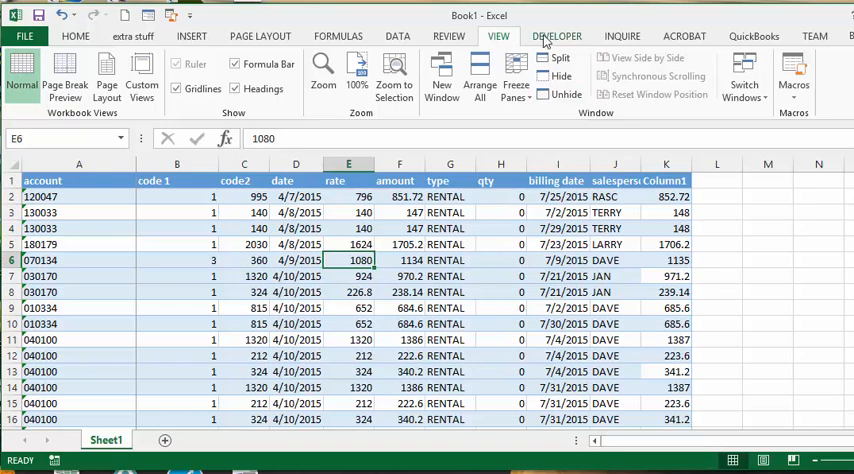
left_click(515, 78)
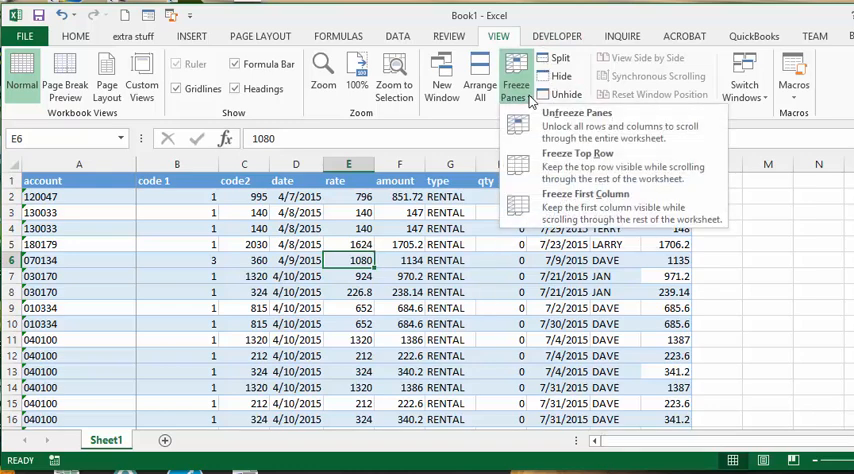
mouse_move(620, 128)
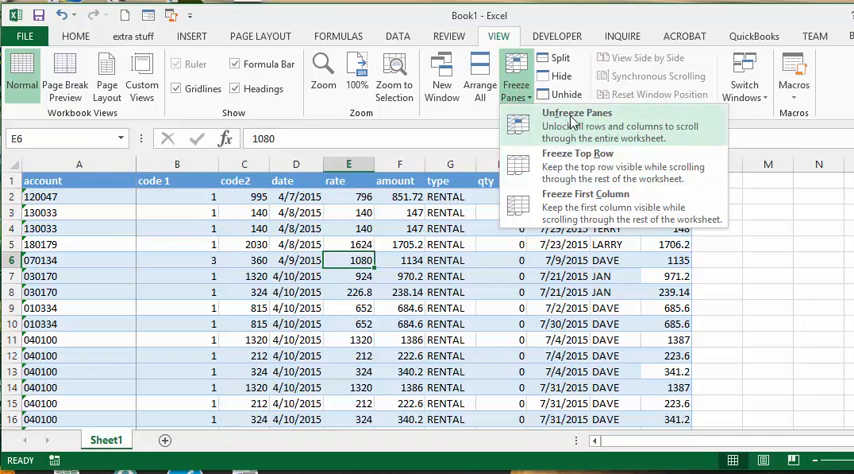
- Unfreeze all panes and select cell E7 as the next freeze point
left_click(575, 113)
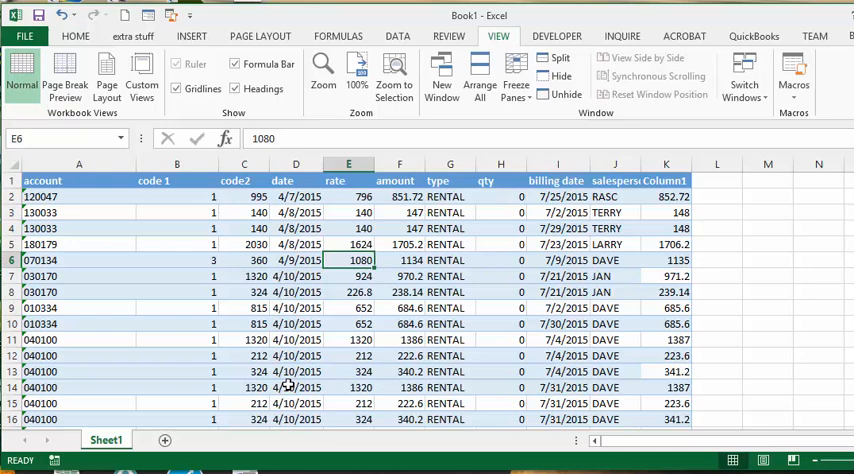
left_click(348, 276)
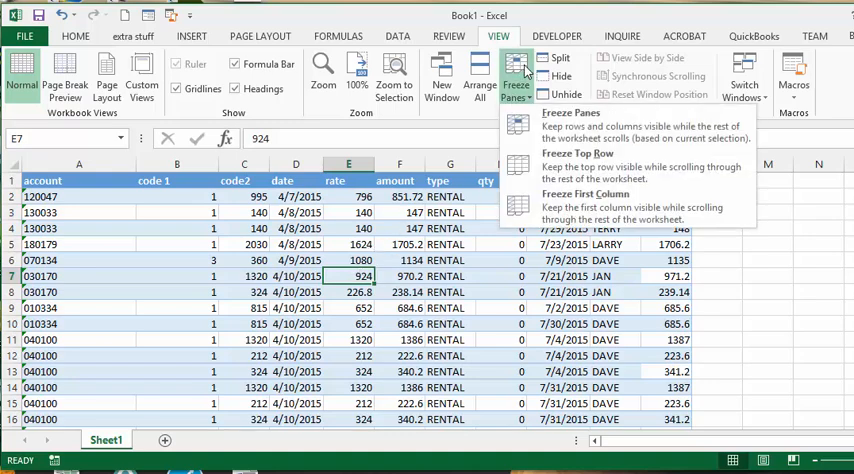
mouse_move(570, 125)
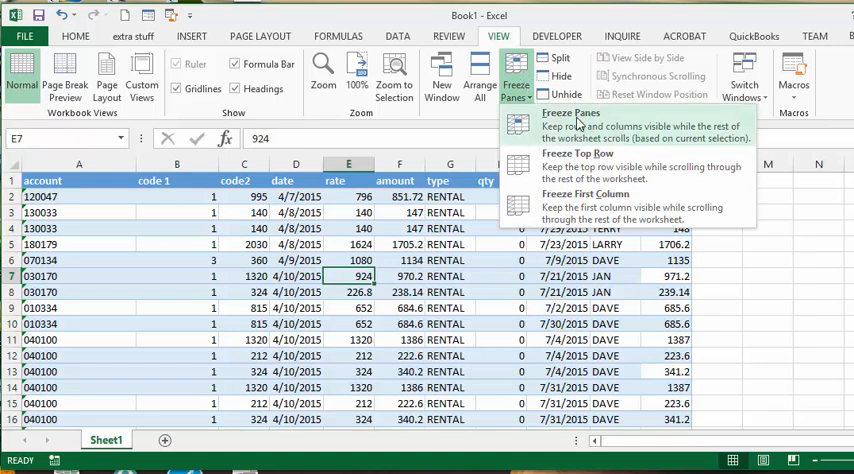
- Freeze panes at E7 (rows 1–6, columns A–D) and scroll right to test
left_click(570, 117)
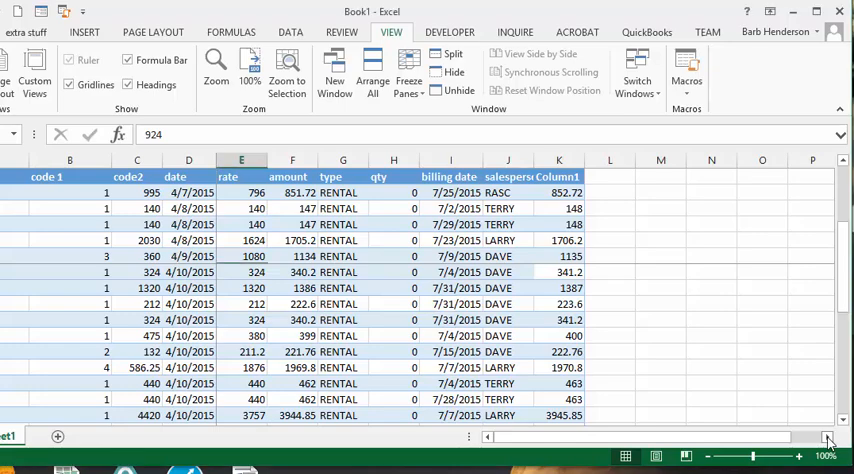
scroll("right", 3)
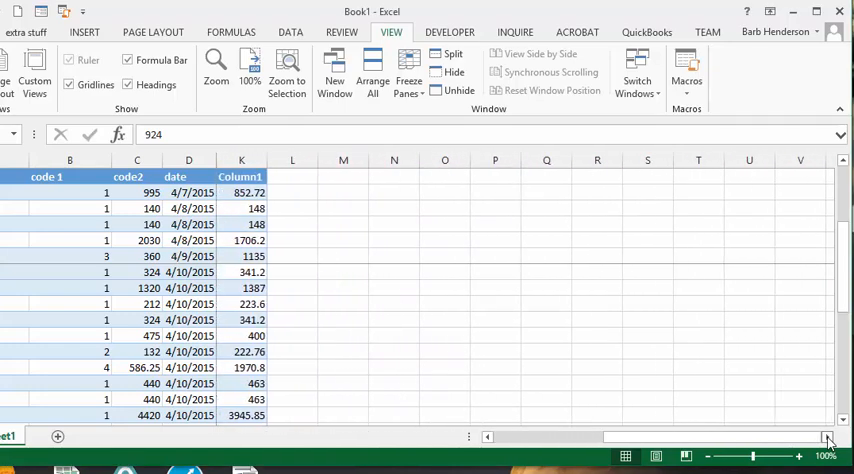
scroll("right", 3)
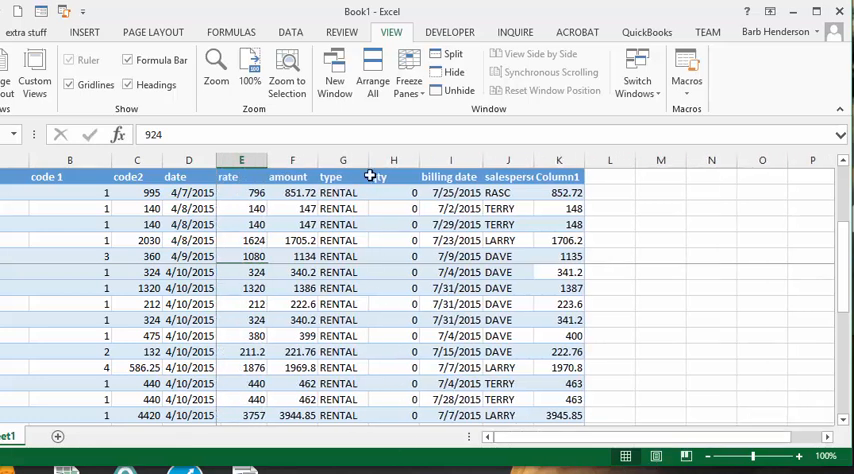
- Unfreeze all panes so the sheet scrolls freely again
left_click(408, 75)
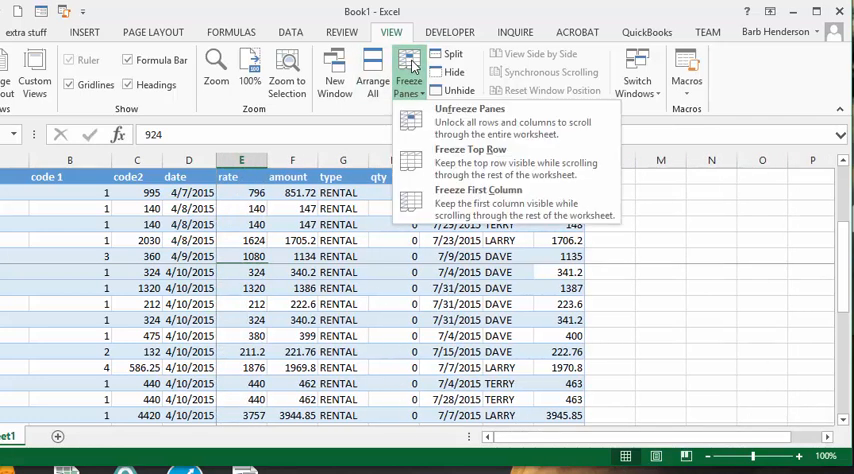
mouse_move(480, 121)
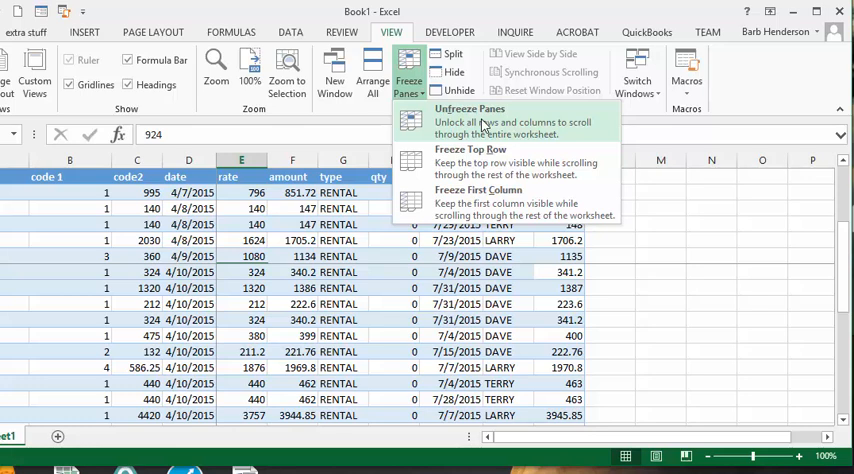
left_click(469, 115)
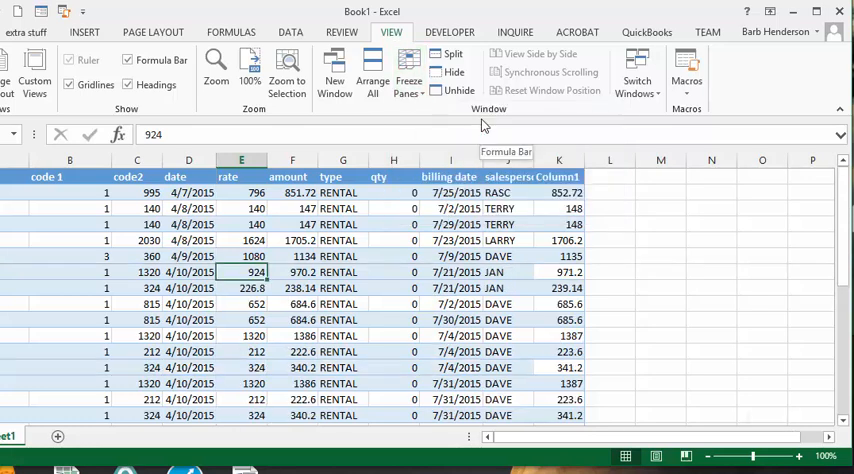